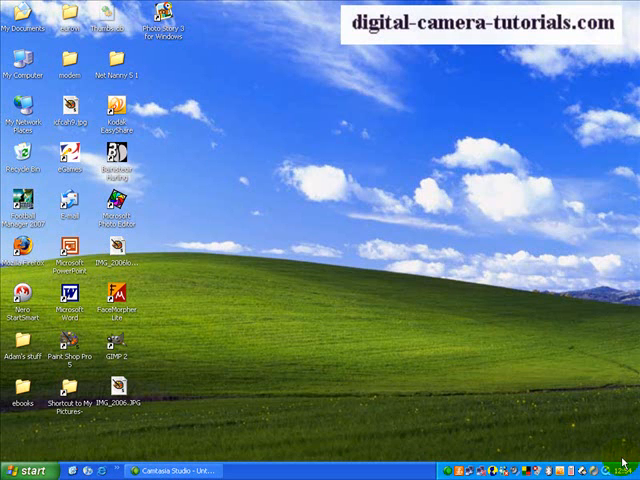
mouse_move(446, 468)
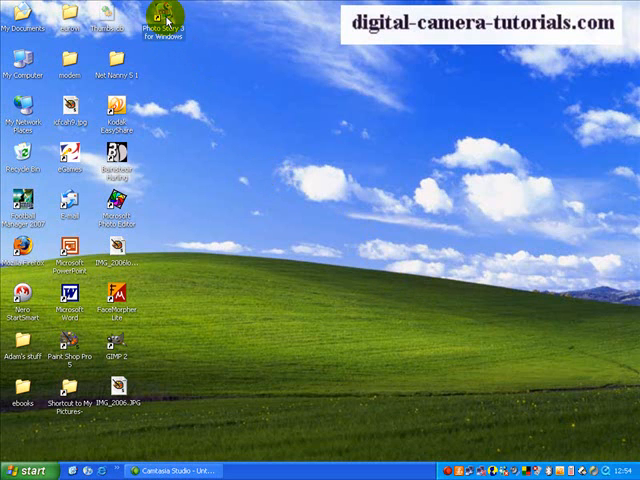
Launch Photo Story 3 and choose 'Edit a project' to browse the Rome folder
double_click(156, 28)
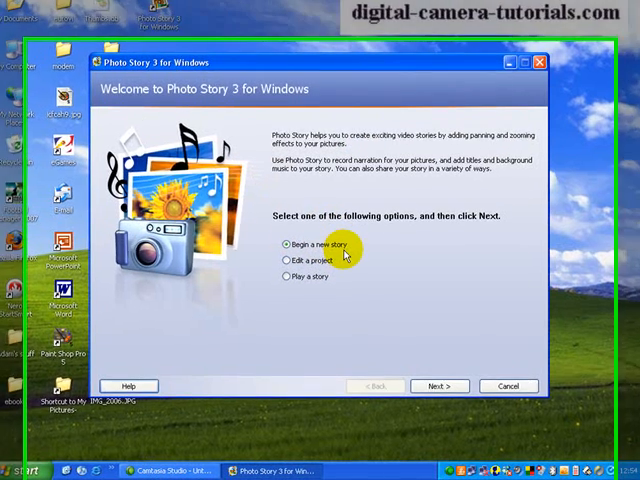
click(279, 238)
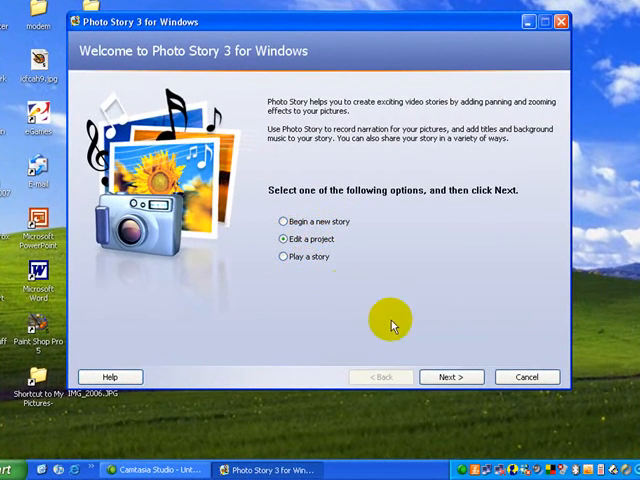
click(451, 376)
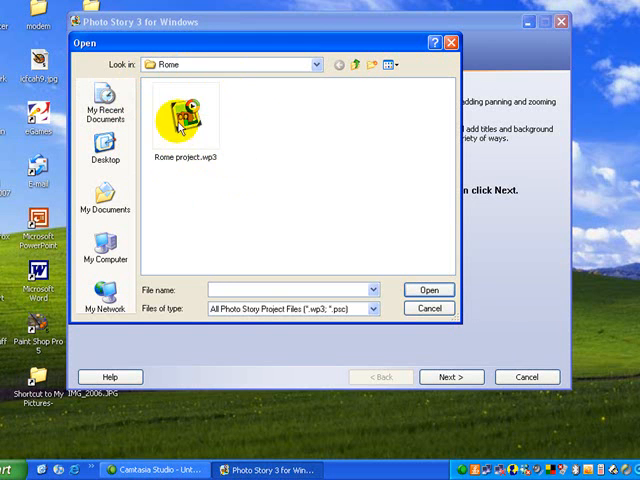
Open Rome project.wp3 and advance past the picture and title pages to narration
click(428, 290)
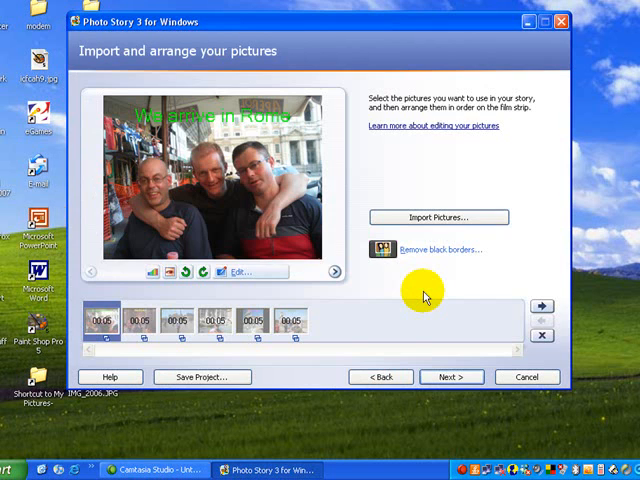
mouse_move(272, 303)
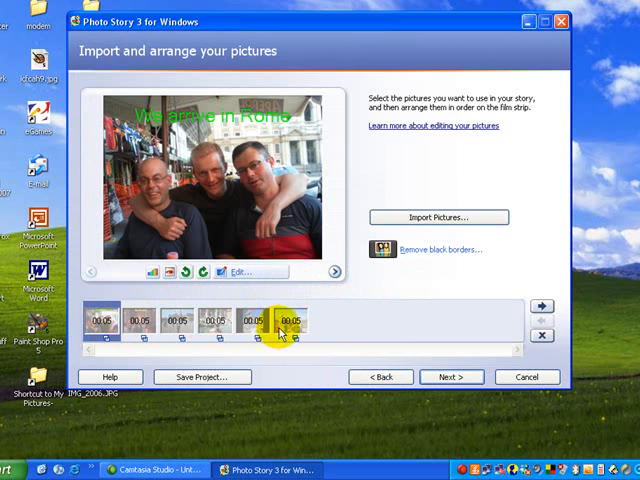
mouse_move(148, 118)
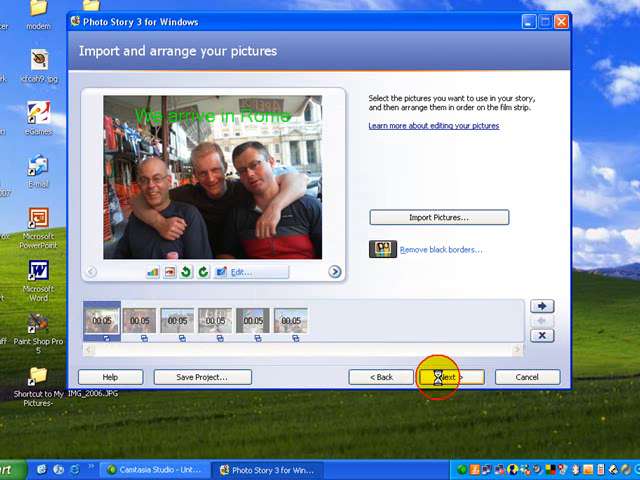
click(451, 377)
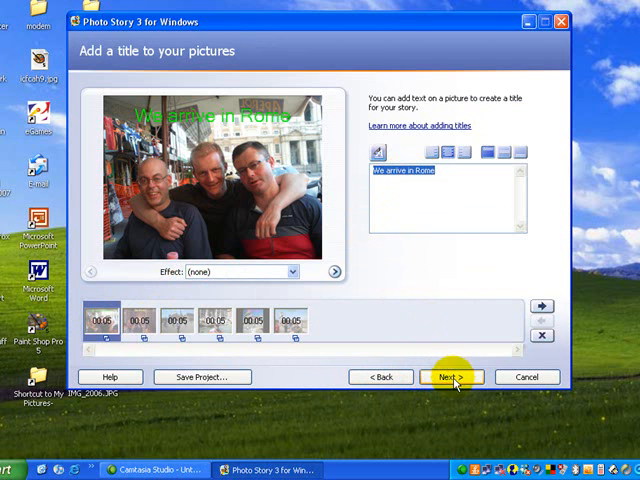
click(452, 377)
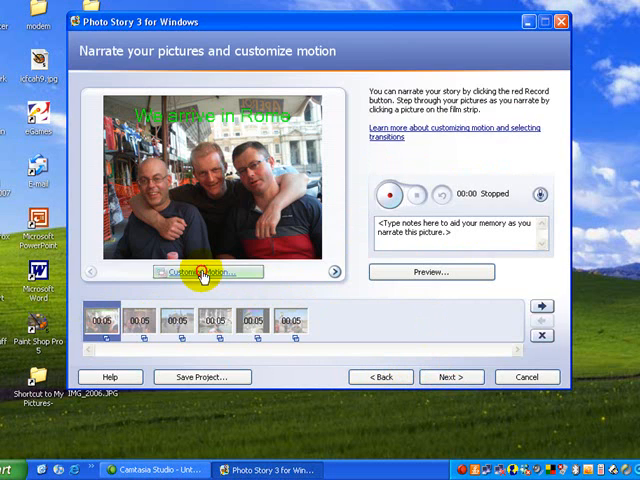
Set the first picture's transition to Circle, Inwards and save it
click(208, 271)
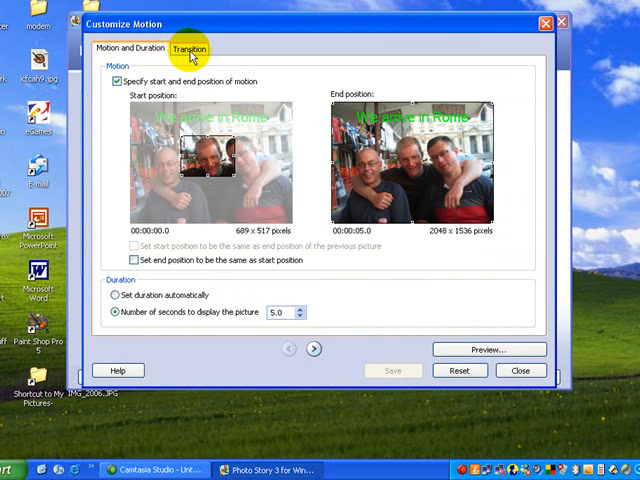
click(189, 48)
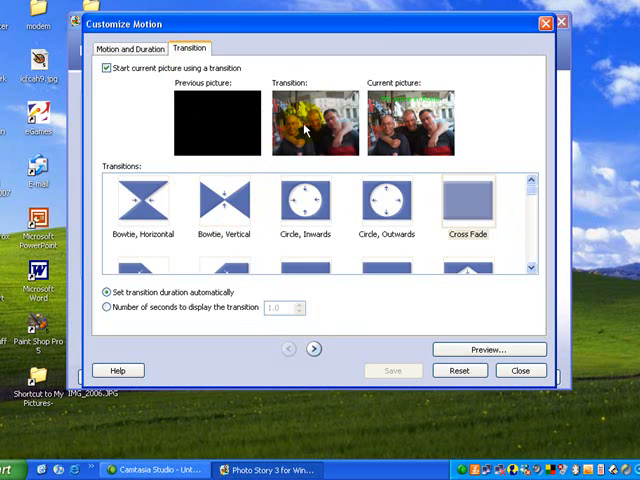
click(307, 197)
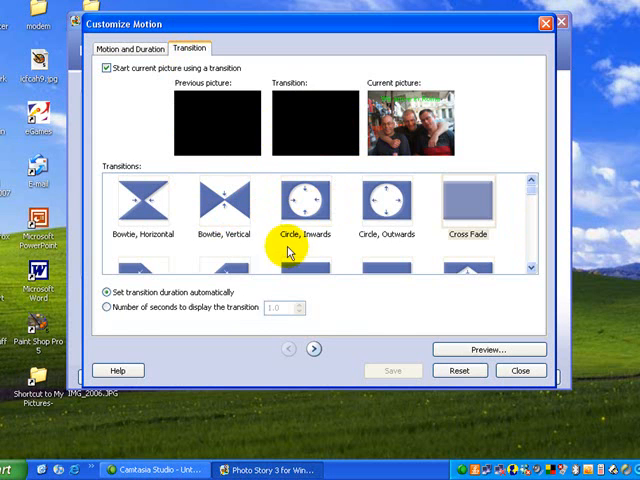
click(467, 205)
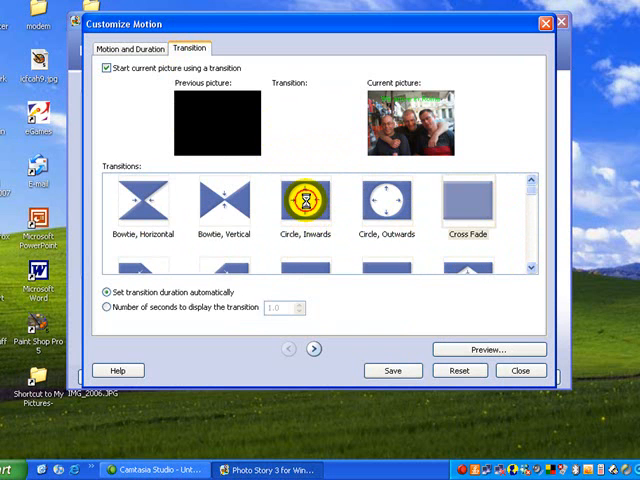
click(308, 205)
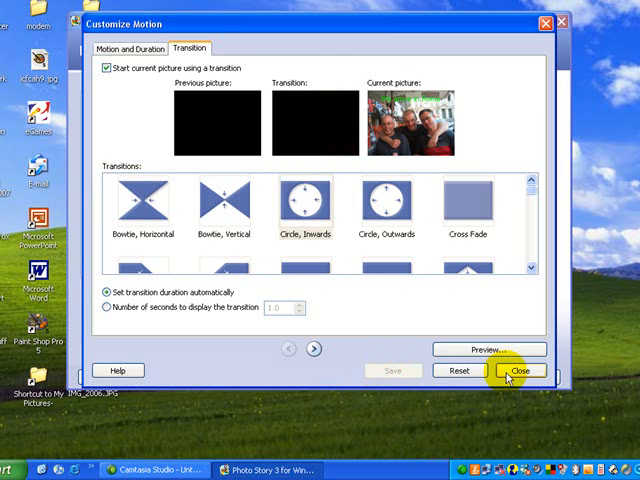
click(519, 371)
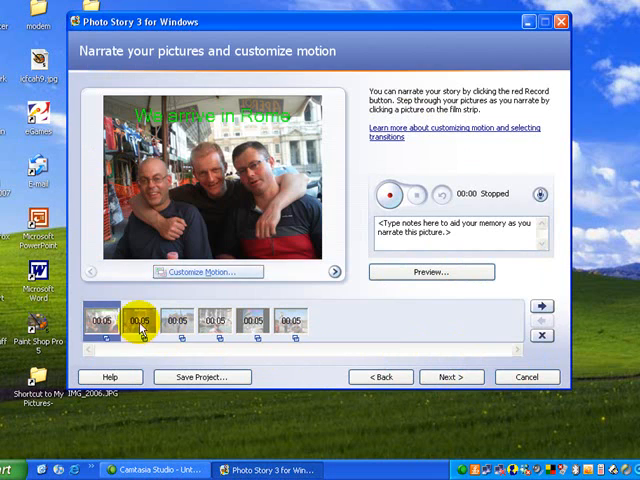
Set The Pieta picture's transition to Filled V, Up and save it
click(208, 271)
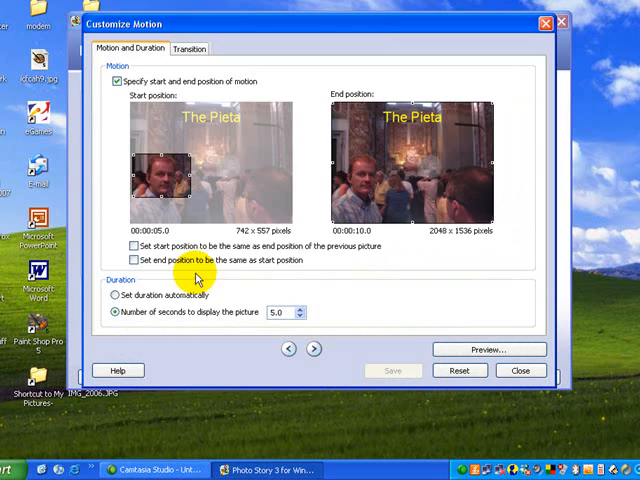
click(189, 48)
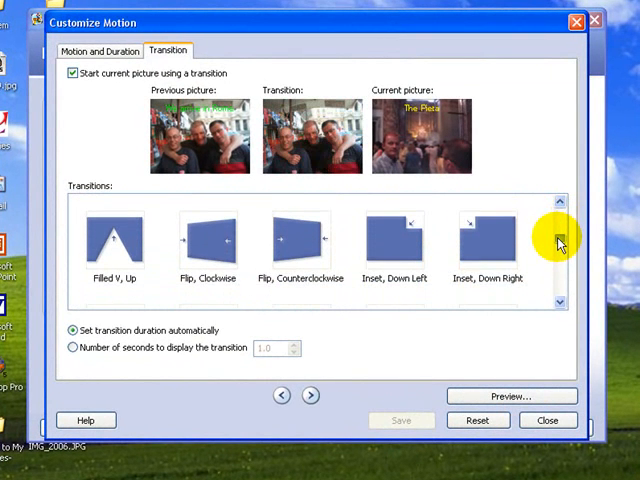
click(113, 240)
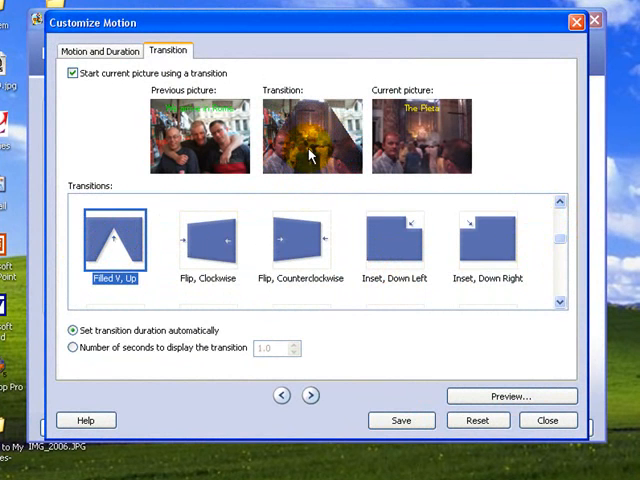
click(401, 420)
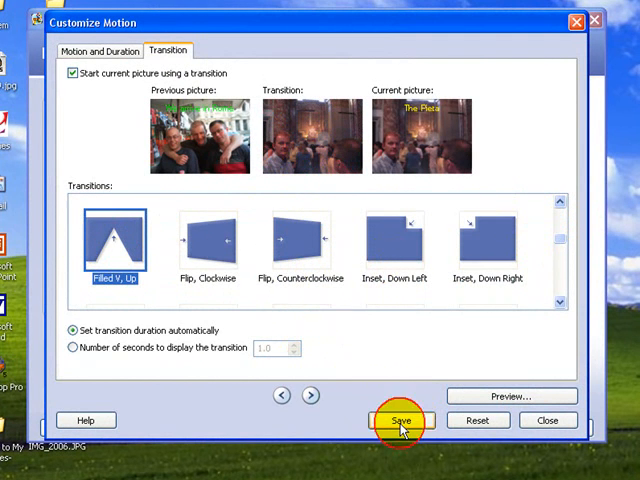
click(400, 420)
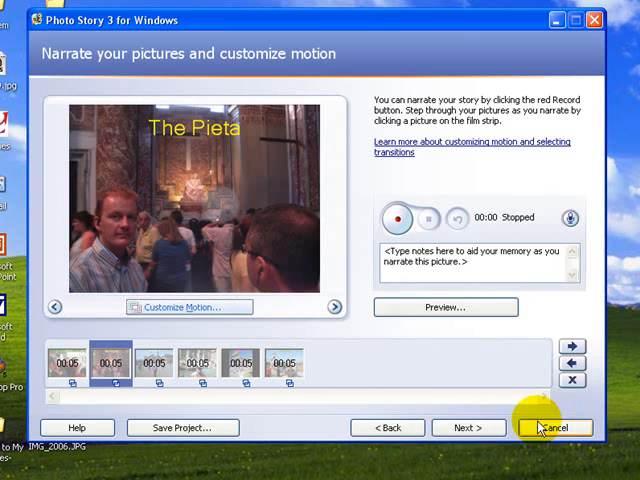
mouse_move(168, 340)
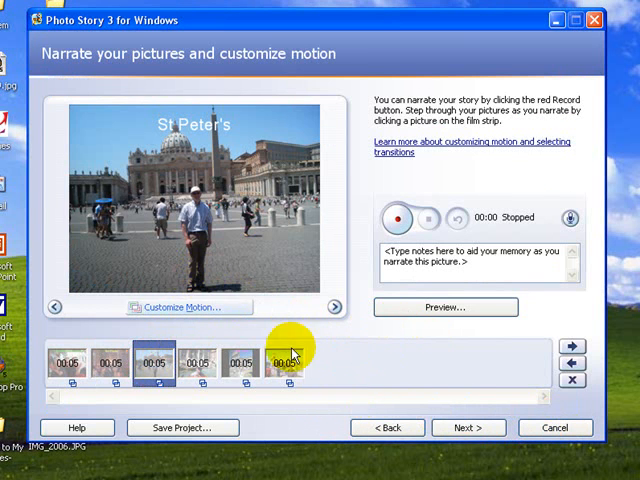
Browse the St Peter's picture's transition list, then close the motion settings
click(188, 307)
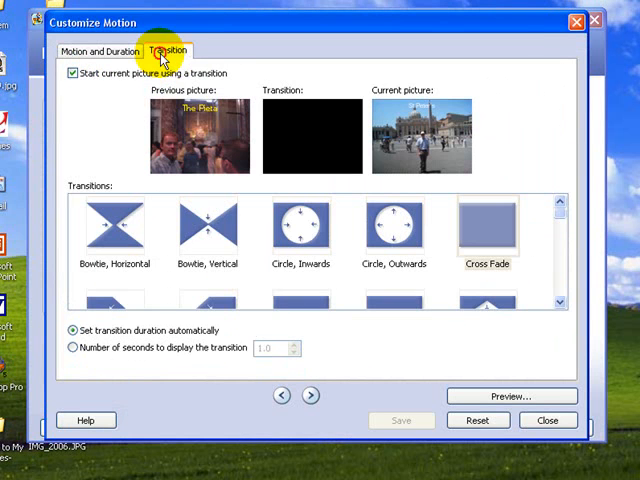
scroll(down, 3)
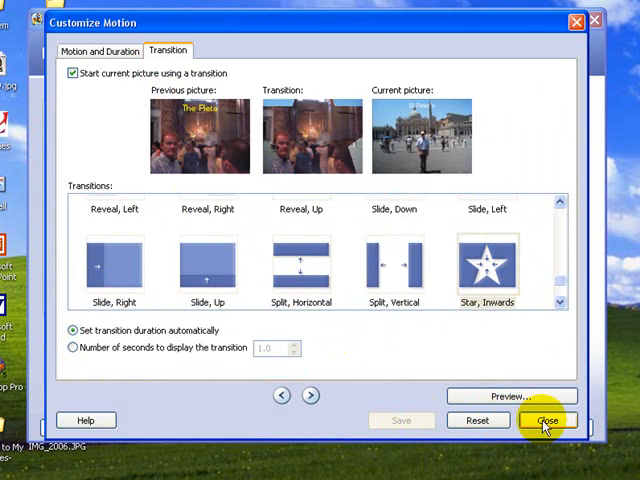
click(547, 420)
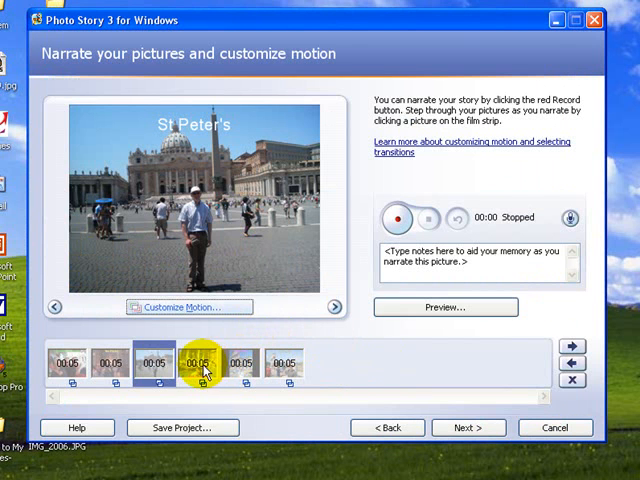
Choose Page Curl, Up Right as the Trevi Fountain picture's transition
click(189, 307)
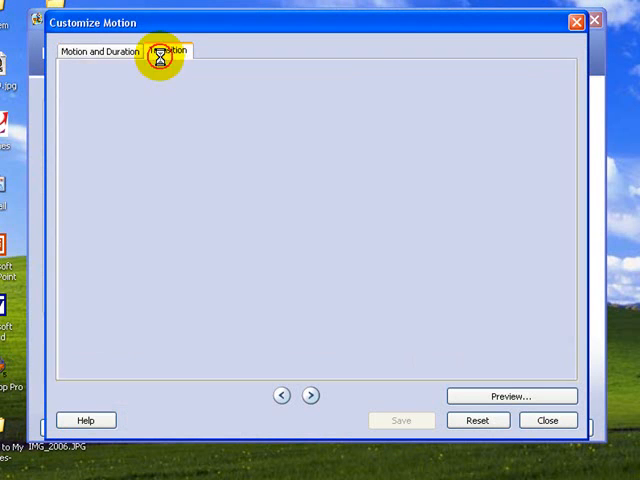
click(167, 50)
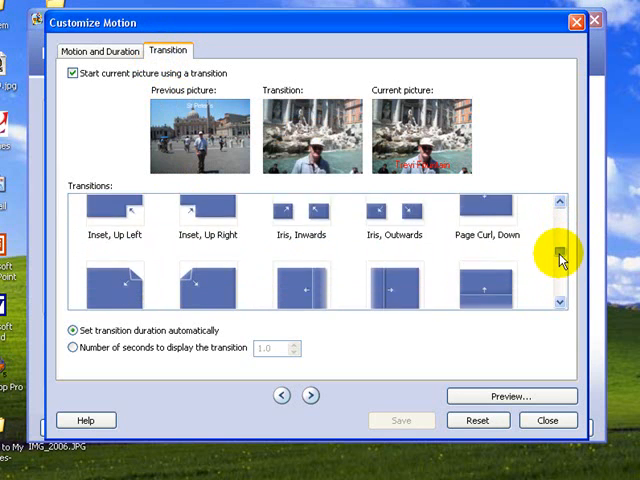
scroll(down, 3)
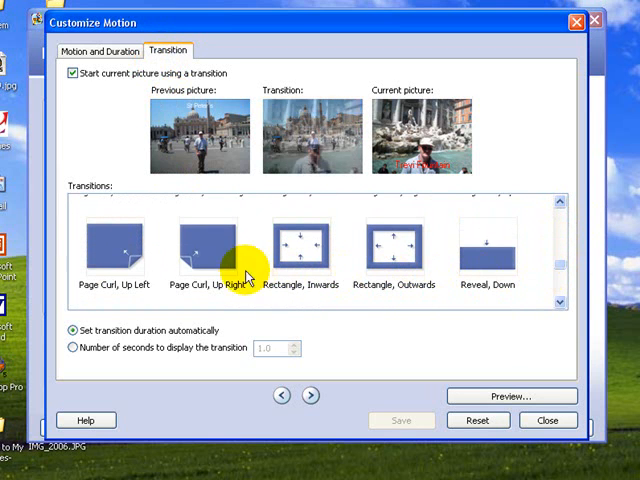
click(212, 250)
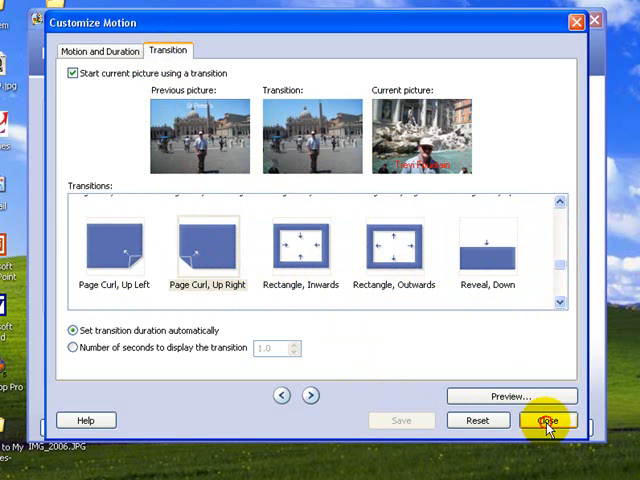
click(550, 420)
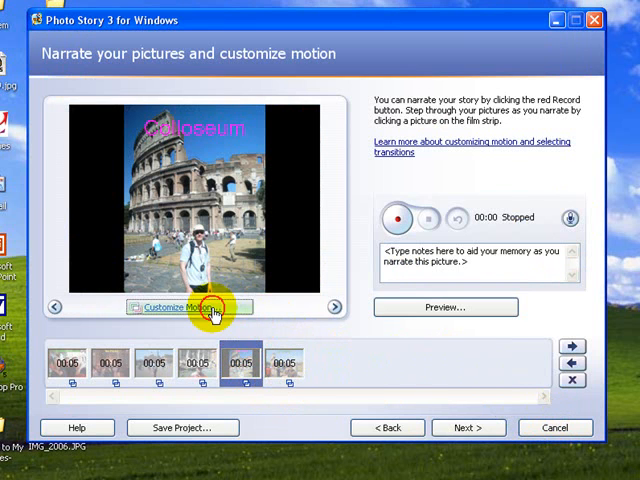
Save Page Curl, Up as the Colosseum picture's transition
click(180, 307)
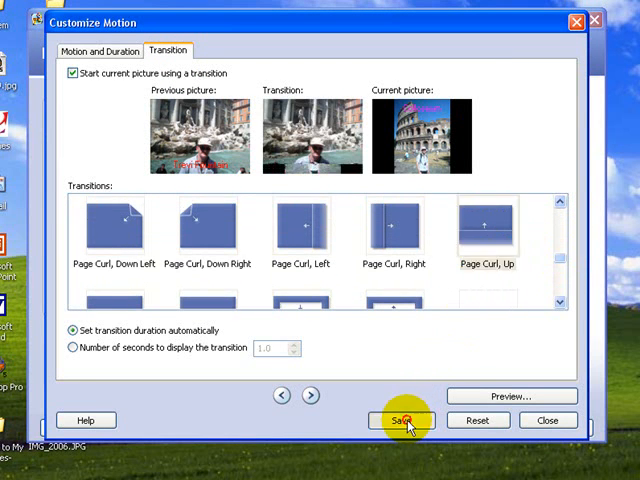
click(401, 419)
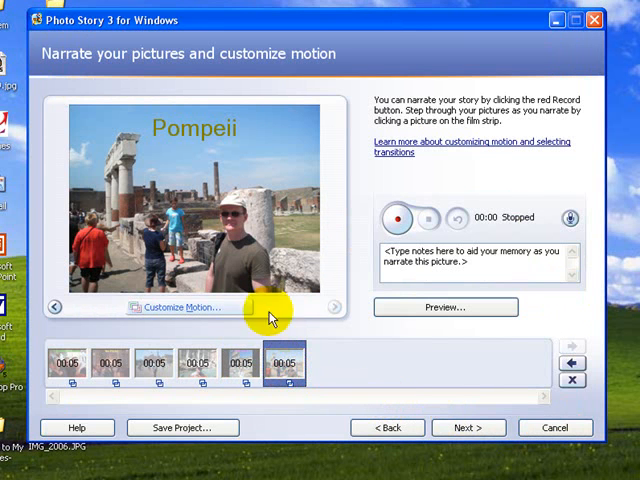
Select Split, Vertical as the Pompeii picture's transition
click(178, 307)
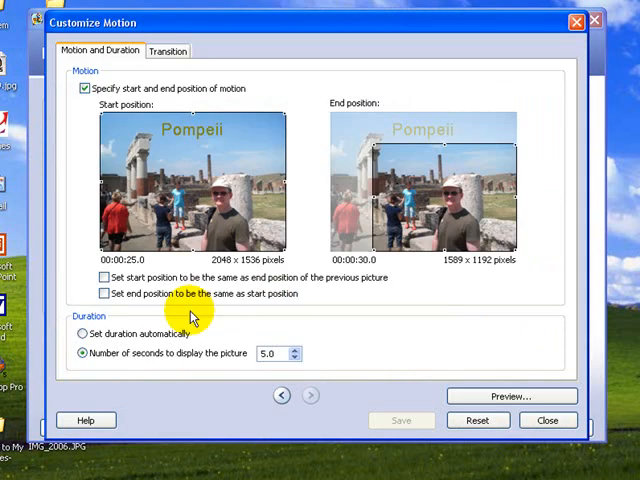
click(167, 51)
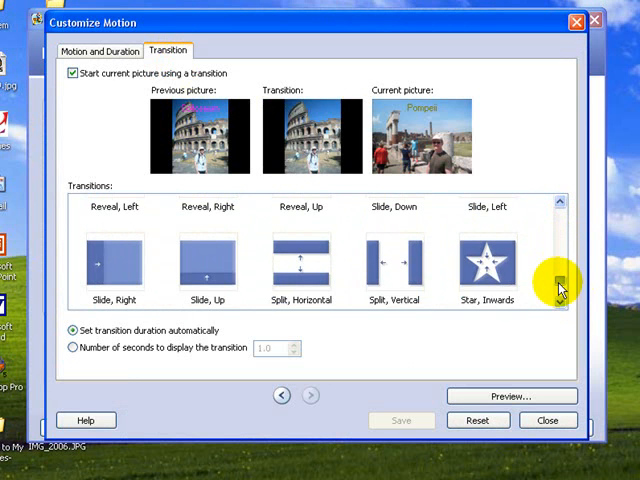
click(395, 263)
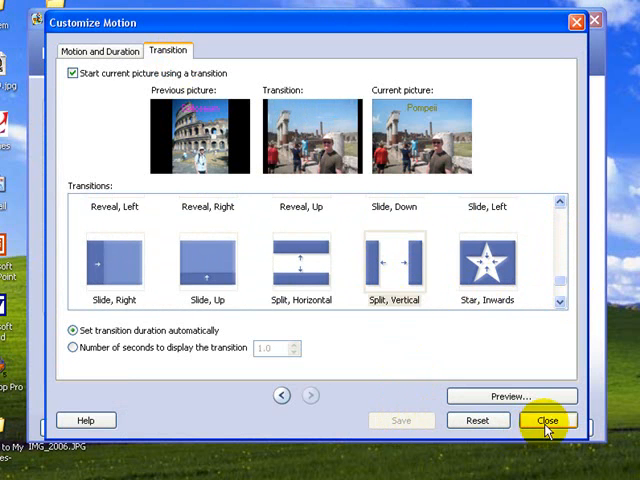
click(547, 420)
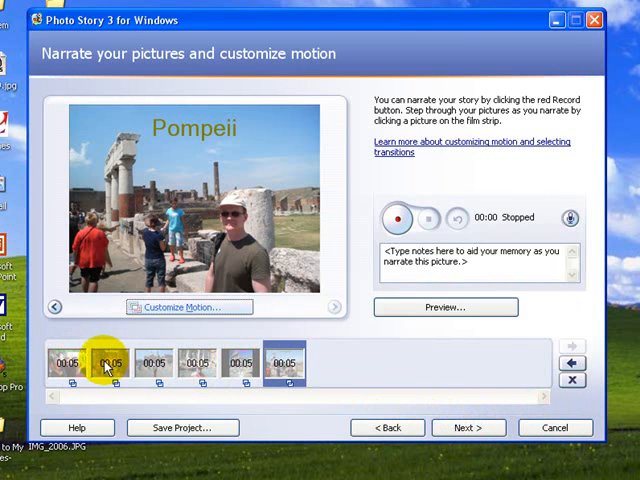
mouse_move(422, 405)
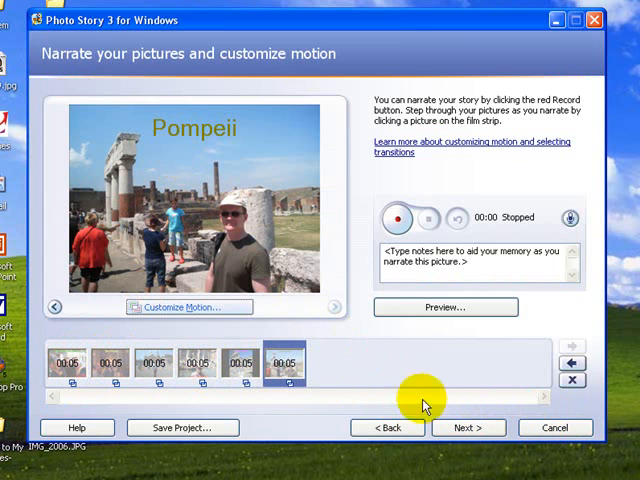
Skip background music and name the output file Rome holiday transitions.wmv
click(468, 427)
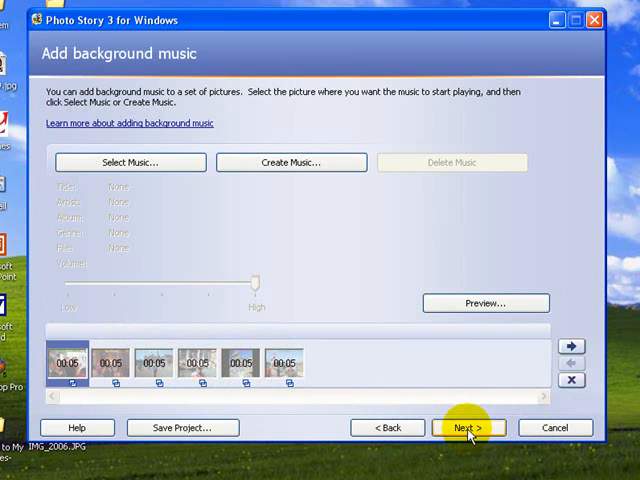
click(468, 427)
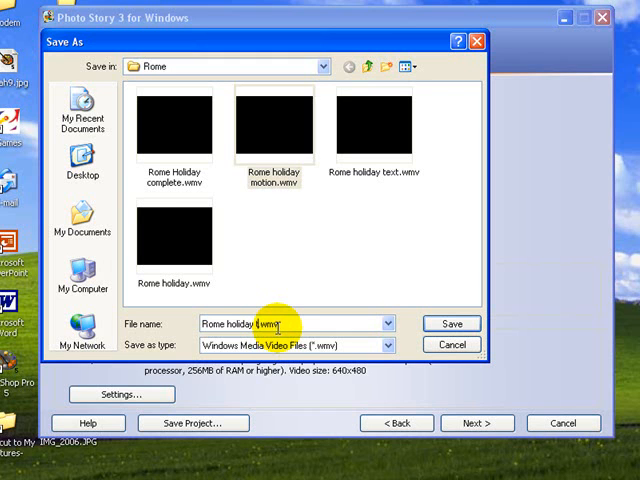
text(transitions)
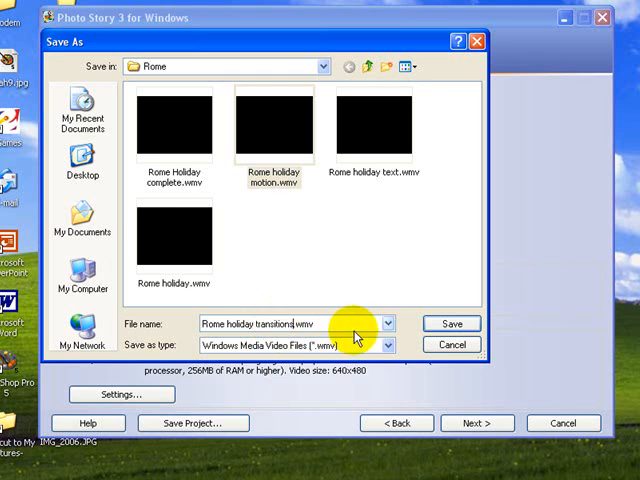
click(451, 323)
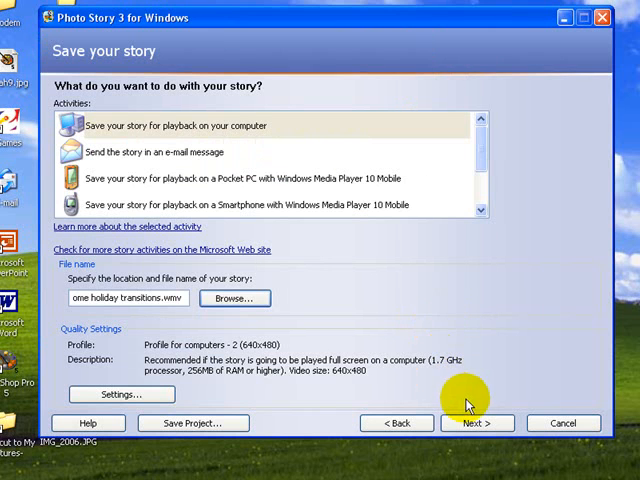
Render the story to Rome holiday transitions.wmv and reach the completion page
click(466, 422)
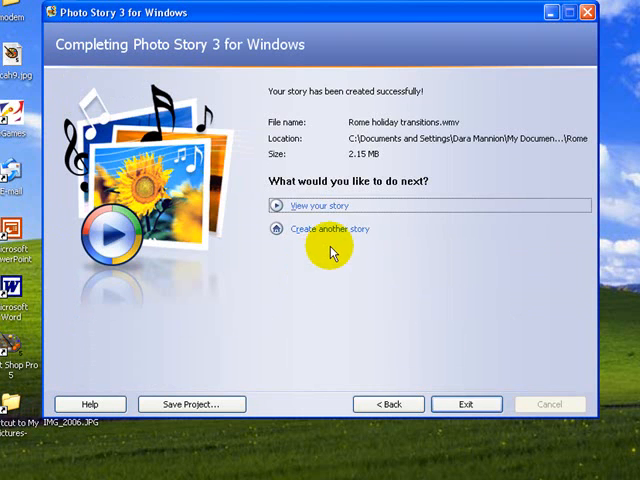
click(320, 205)
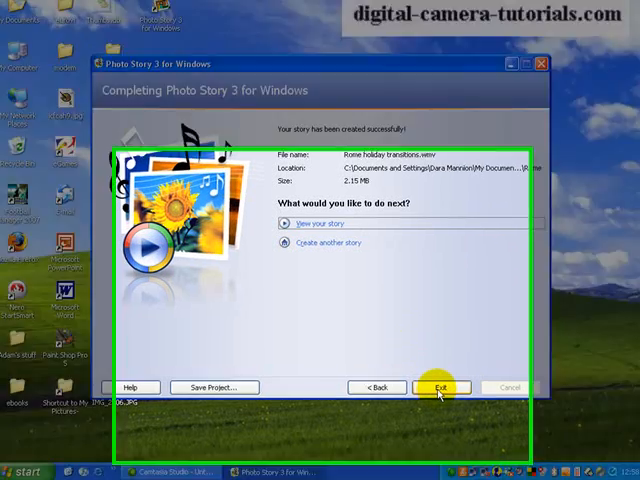
Exit Photo Story, saving over the existing Rome project.wp3 file
click(442, 387)
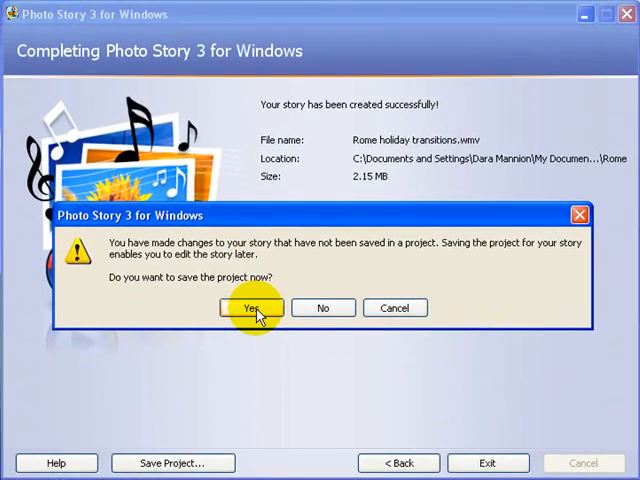
click(251, 307)
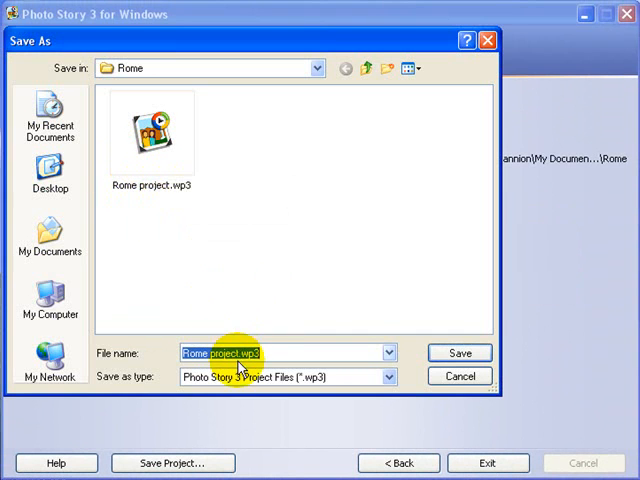
click(459, 352)
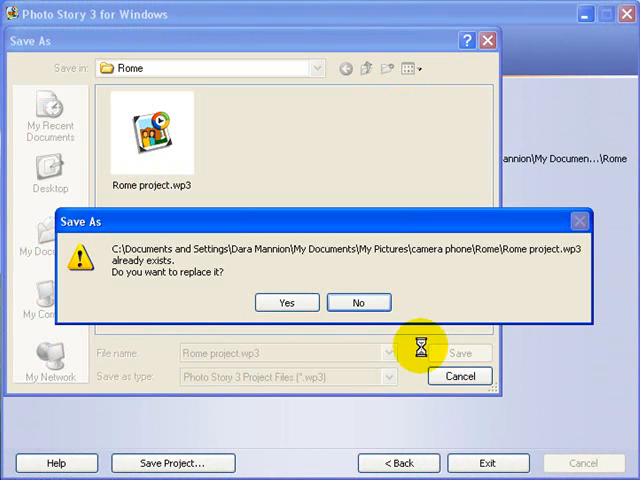
click(287, 302)
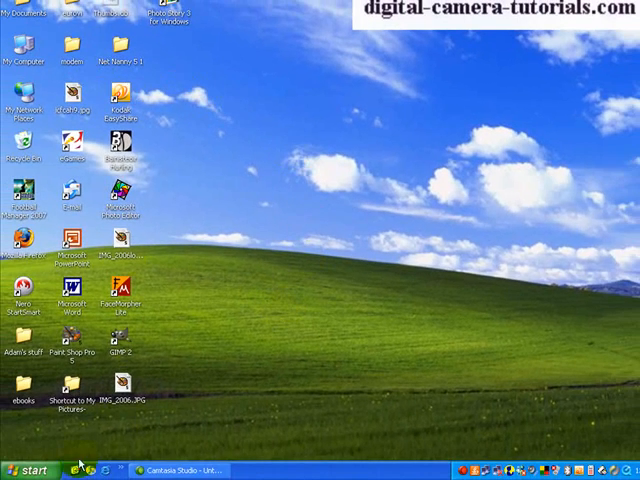
Browse from My Pictures to the Rome folder in camera phone
click(30, 470)
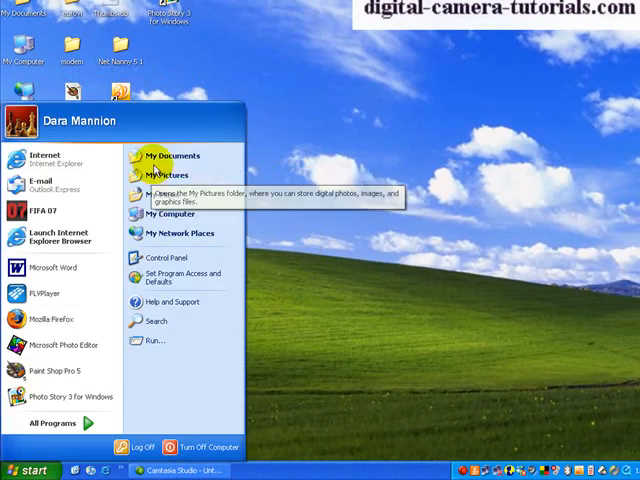
click(164, 175)
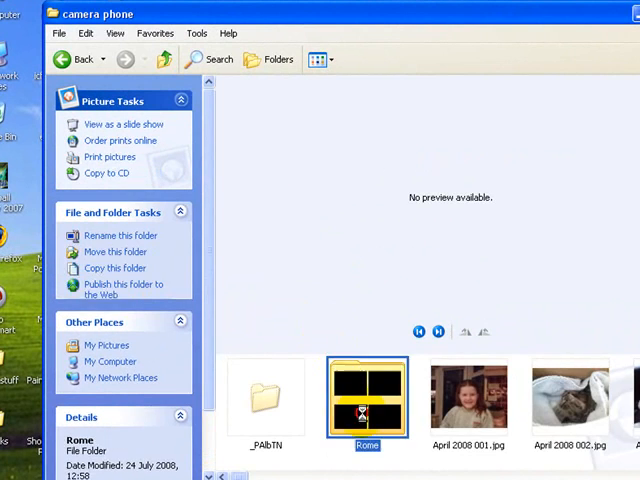
double_click(367, 398)
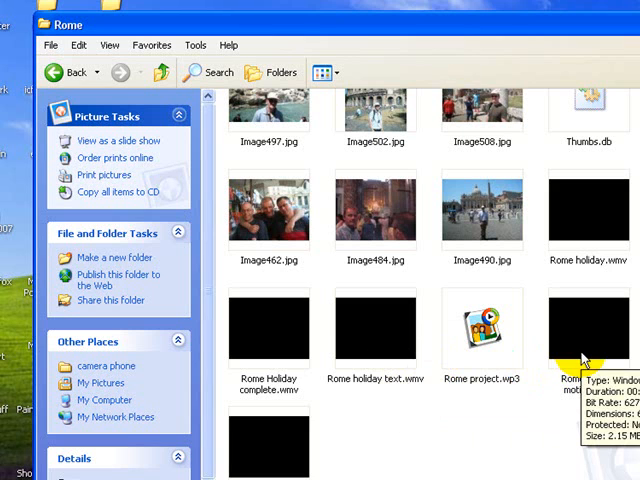
mouse_move(288, 460)
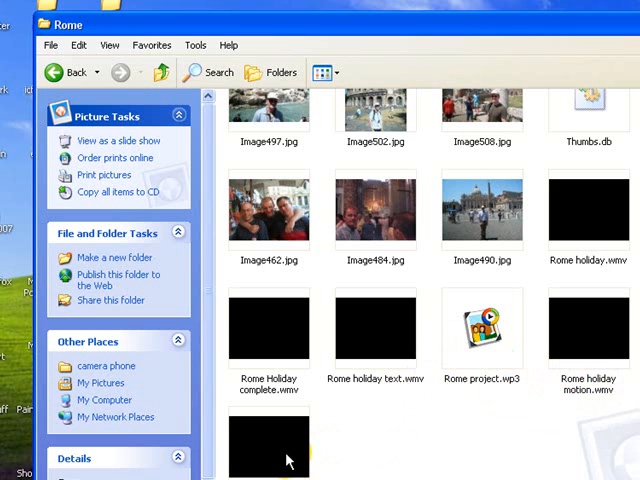
mouse_move(285, 460)
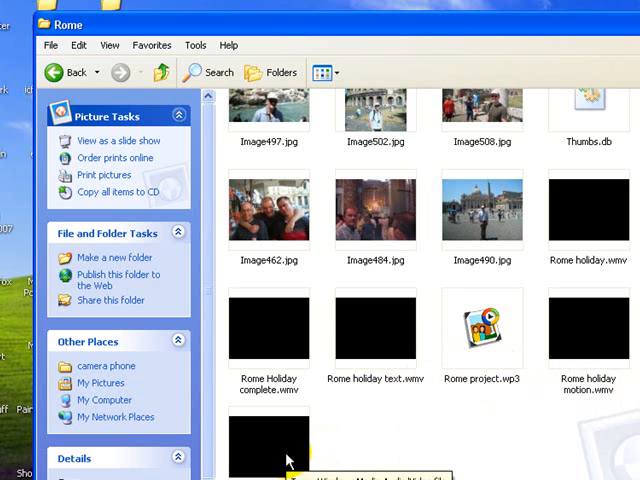